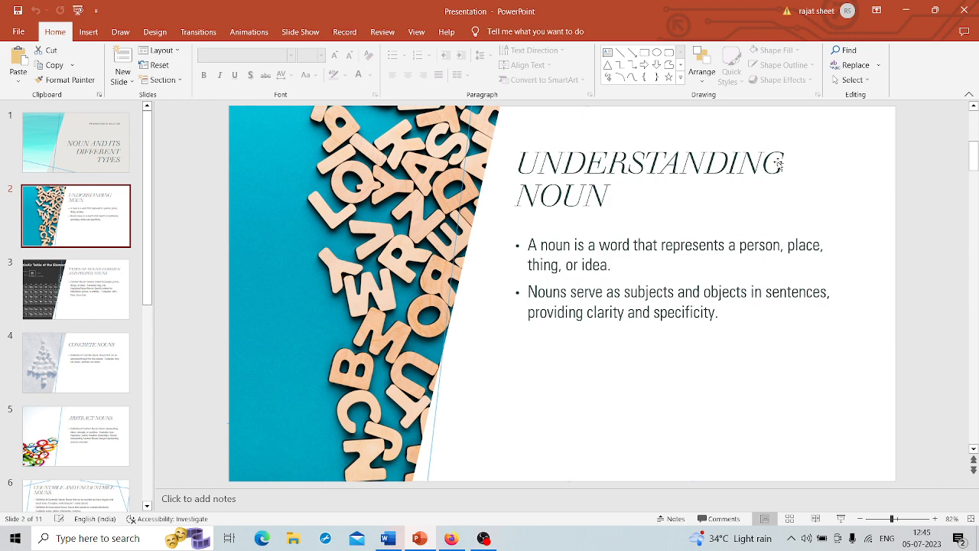
- Show the Concrete Nouns slide with its definition and examples like tree, car and music
click(75, 288)
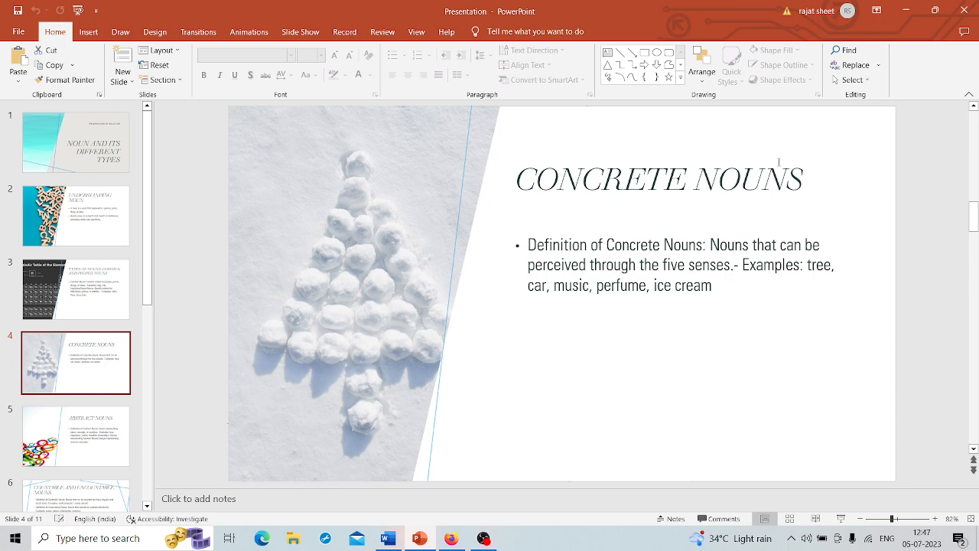
click(75, 436)
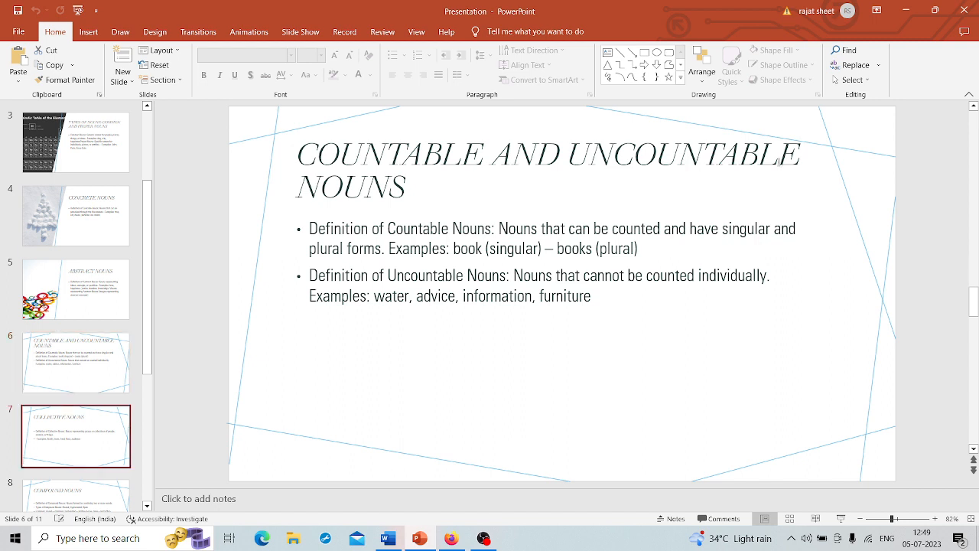
click(77, 435)
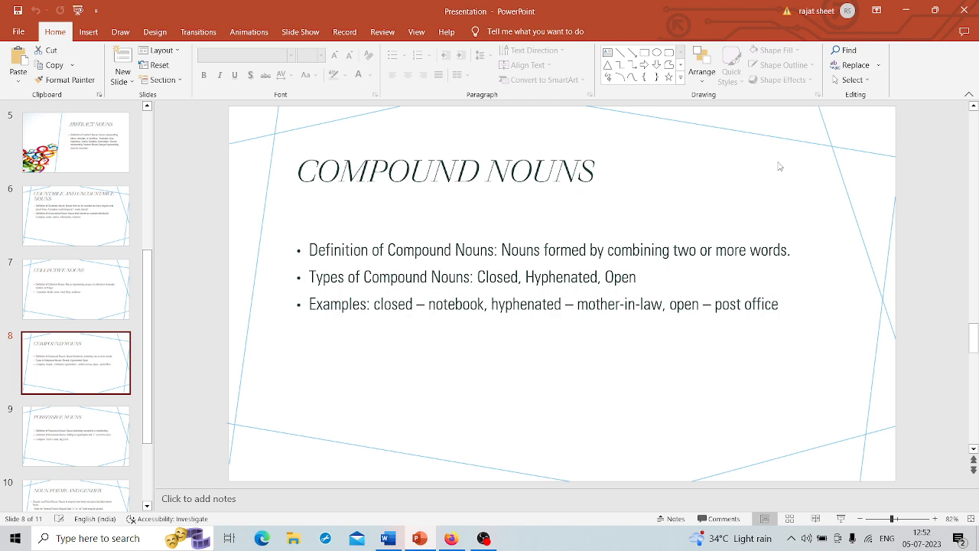
click(77, 436)
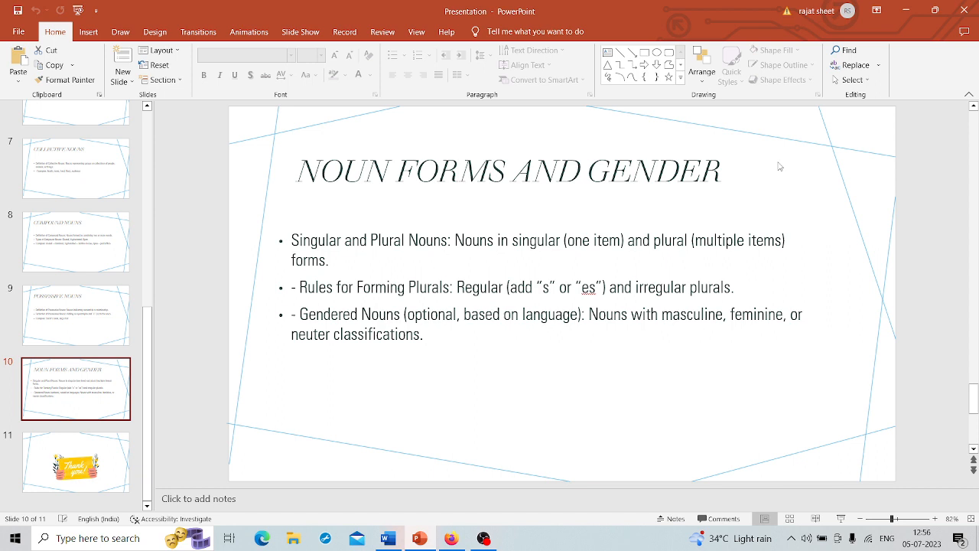
- Show the final slide 11 with its Thank You illustration
click(76, 464)
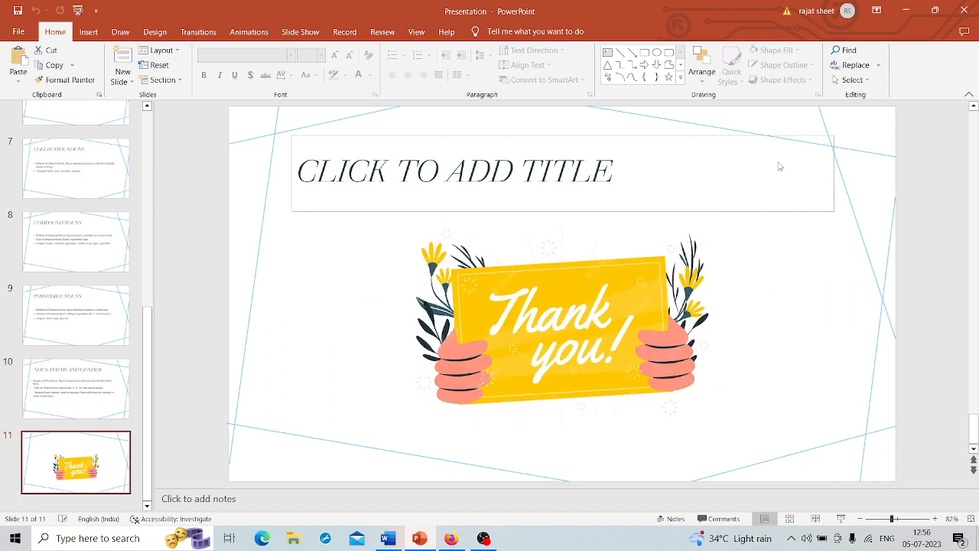